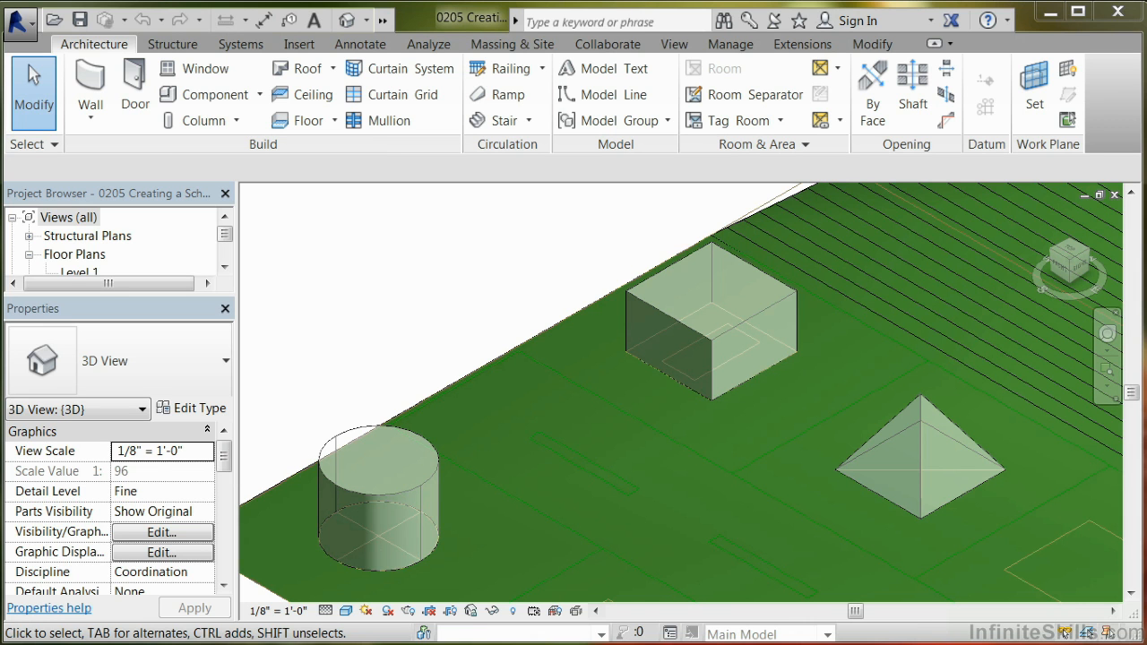
{"action": "mouse_move", "coordinate": [688, 332]}
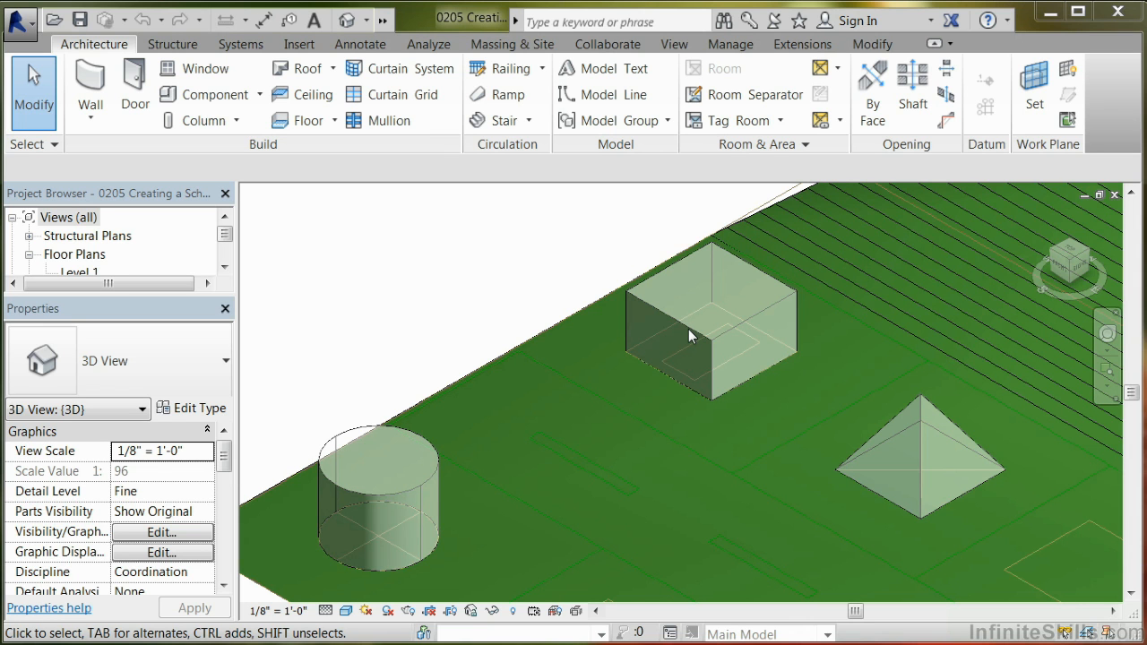
Select the box mass in the 3D site view to expose its Mass Floors tool
{"action": "left_click", "coordinate": [710, 323]}
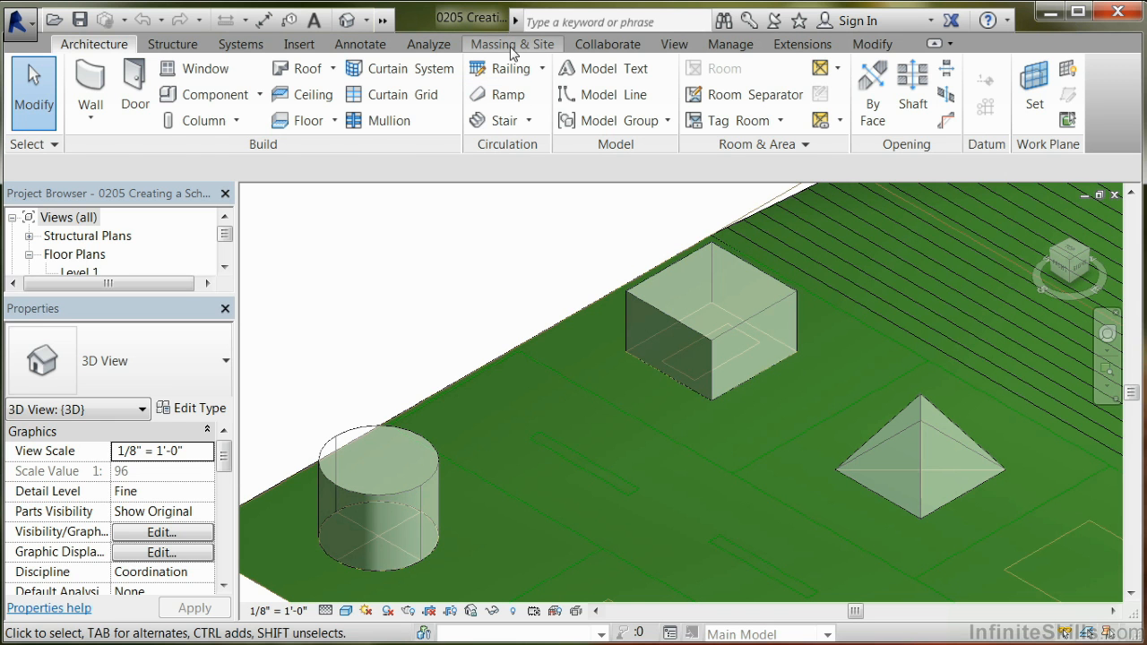
{"action": "left_click", "coordinate": [513, 43]}
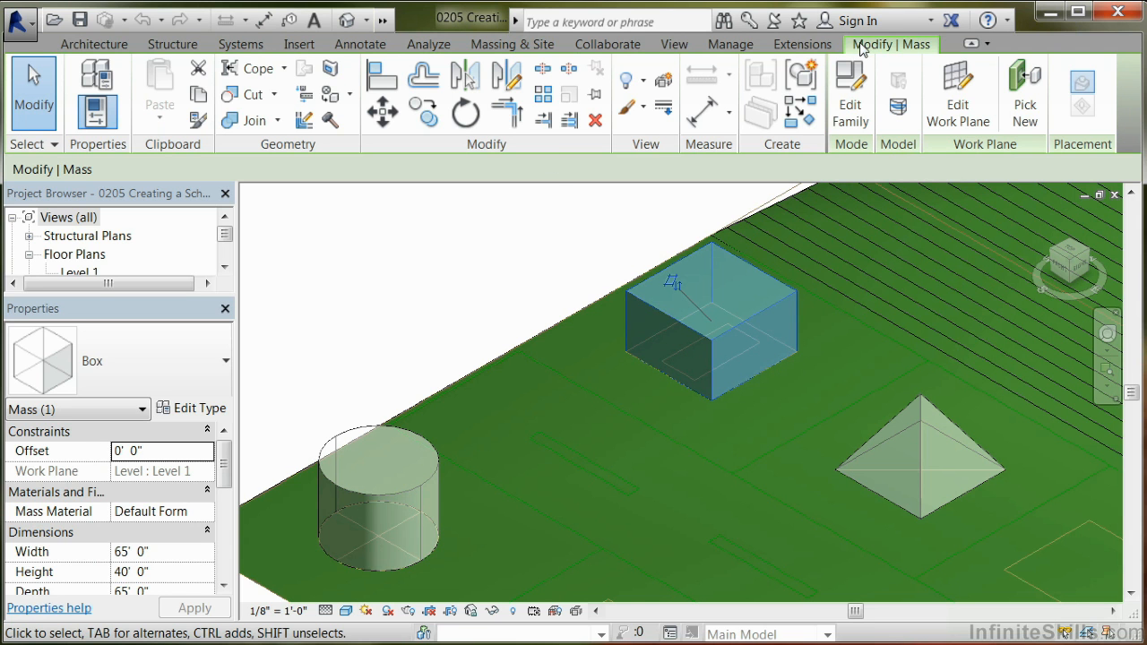
{"action": "mouse_move", "coordinate": [897, 105]}
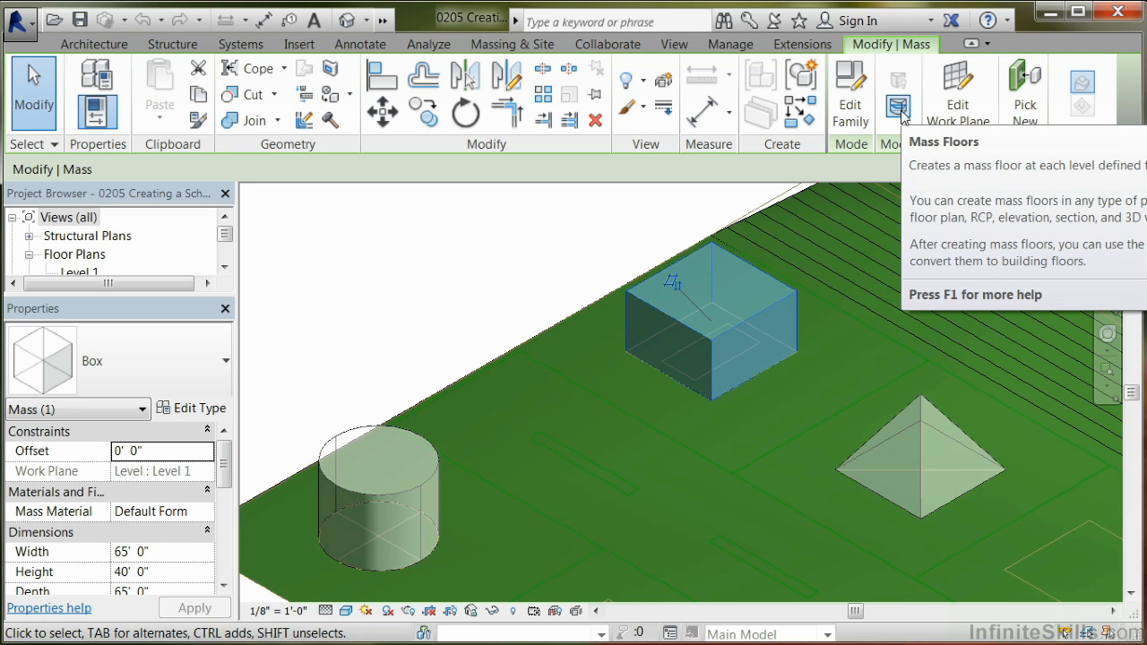
Create mass floors on the box at Level 1 through Level 6
{"action": "left_click", "coordinate": [897, 94]}
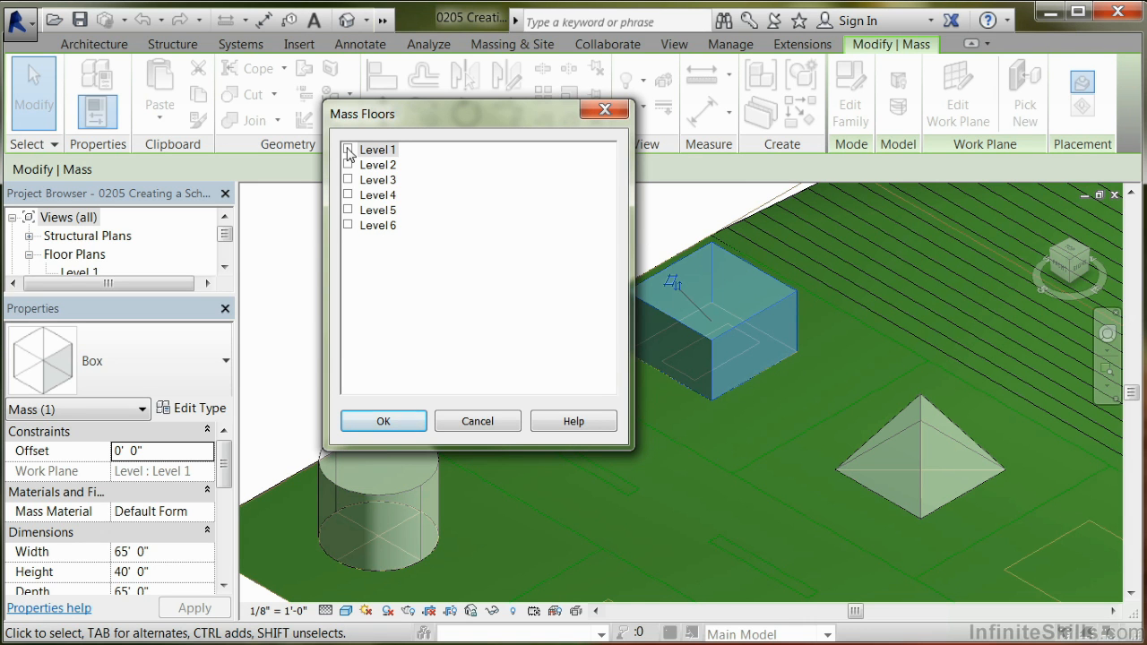
{"action": "left_click", "coordinate": [348, 179]}
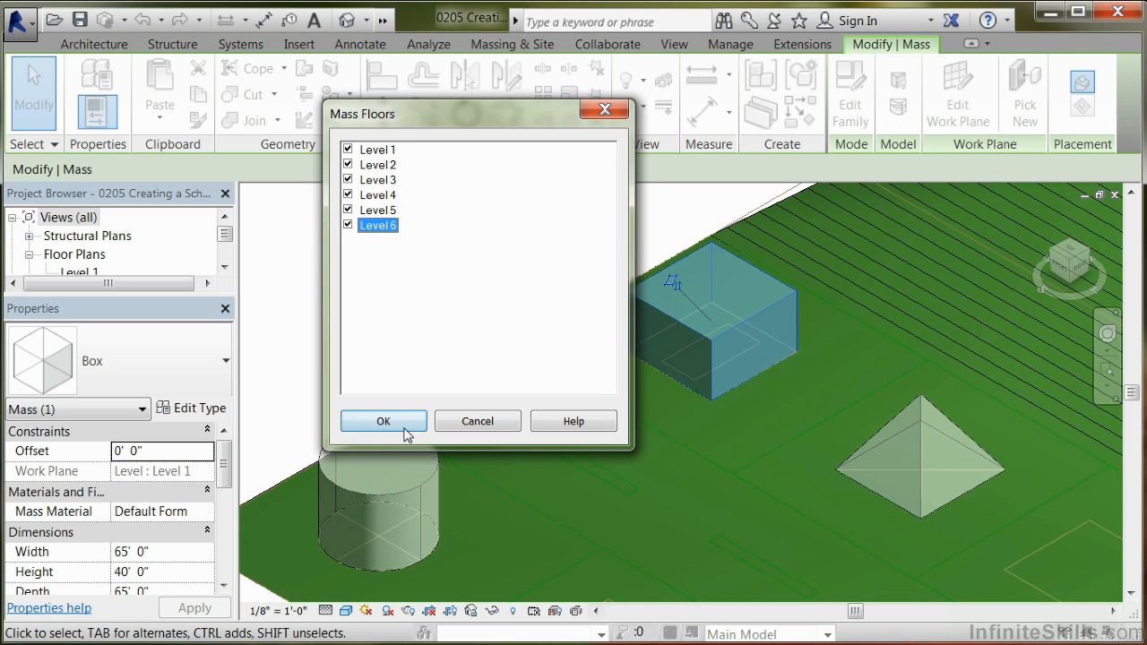
{"action": "left_click", "coordinate": [384, 421]}
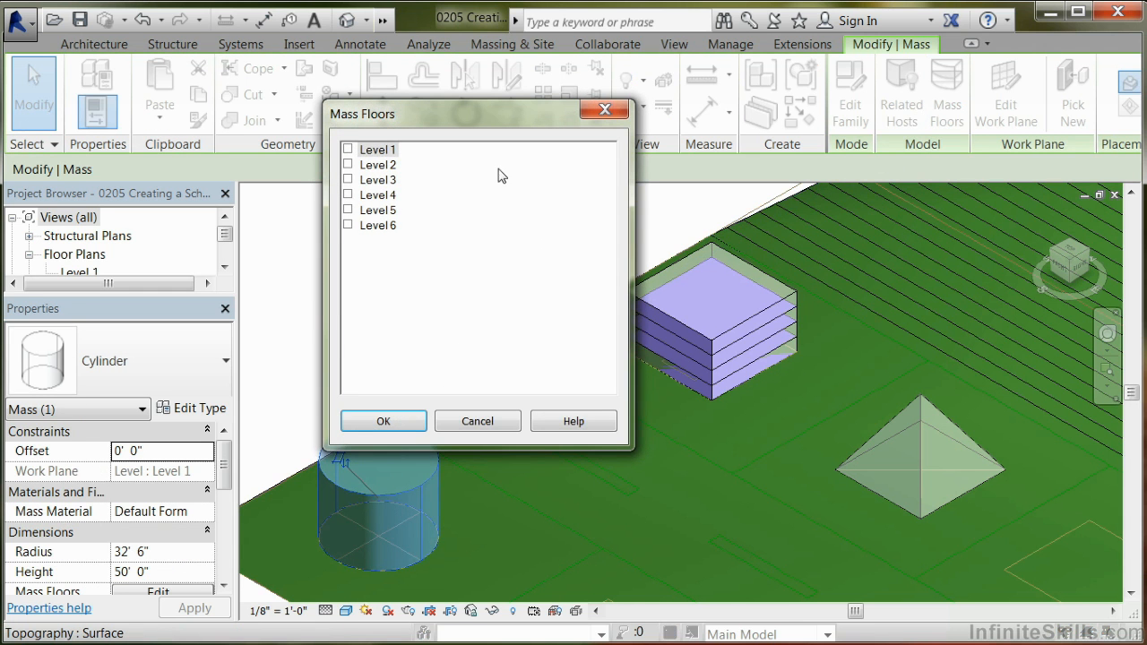
Create the cylinder's mass floors at all six levels, then select the pyramid mass
{"action": "left_click", "coordinate": [348, 179]}
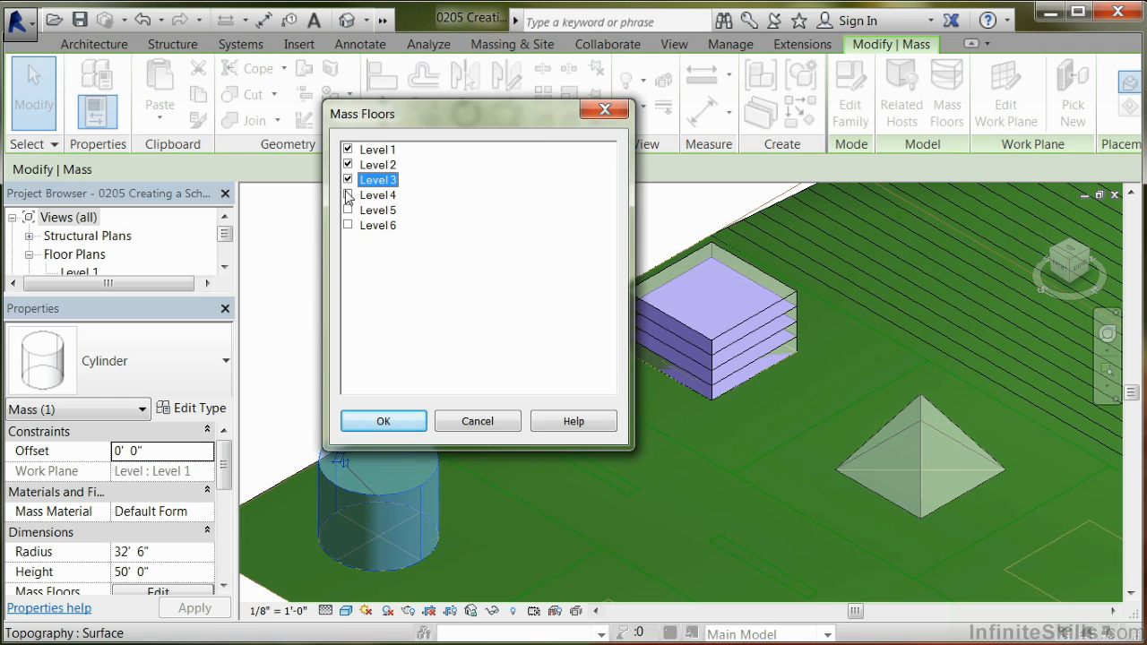
{"action": "left_click", "coordinate": [384, 421]}
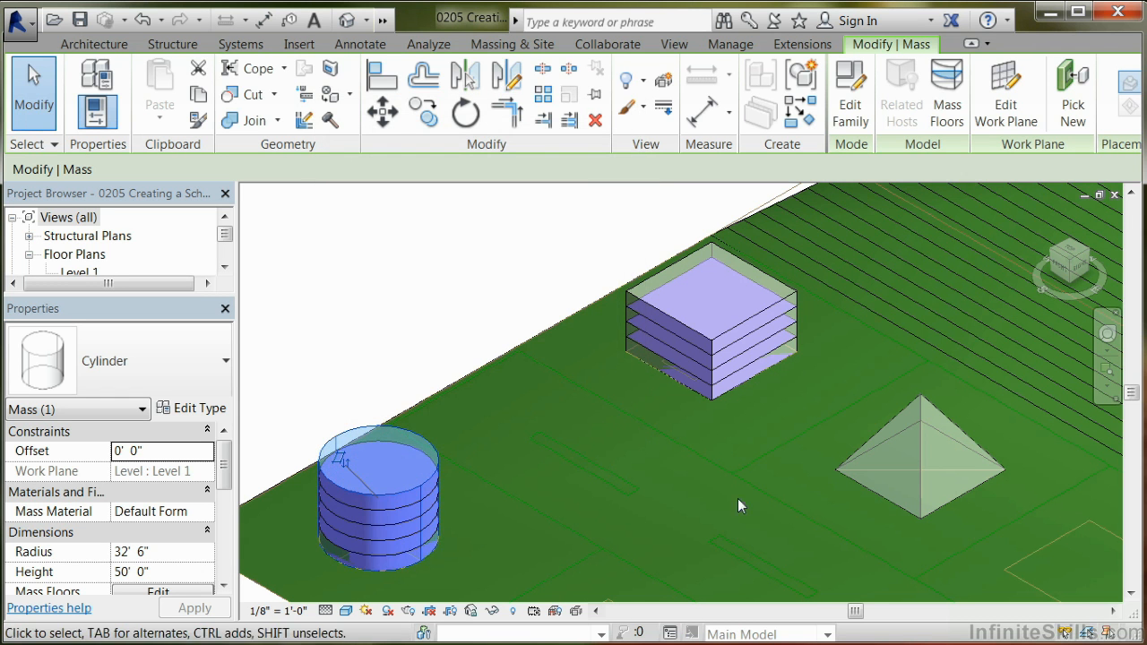
{"action": "left_click", "coordinate": [918, 457]}
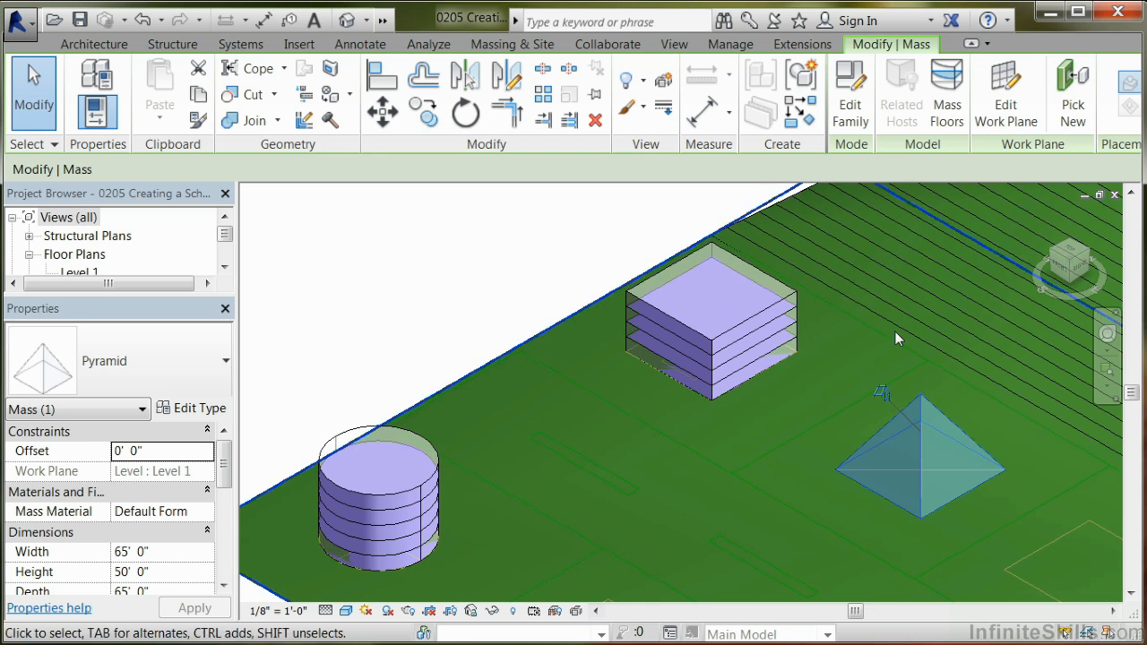
Create mass floors on the pyramid at Level 1 through Level 6
{"action": "left_click", "coordinate": [947, 93]}
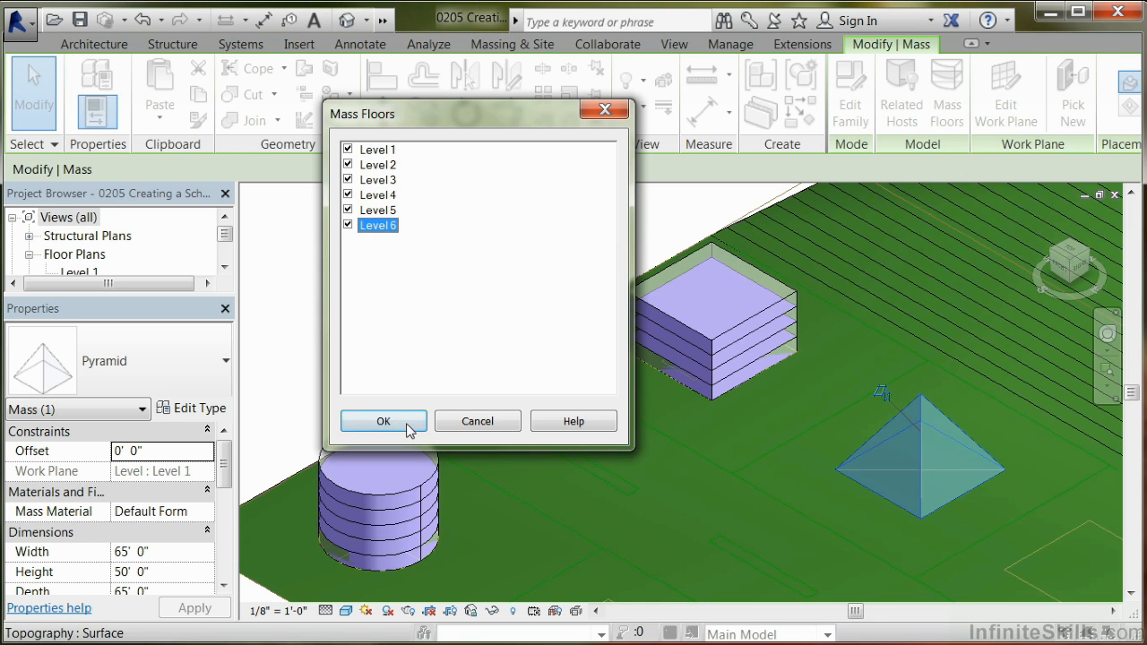
{"action": "left_click", "coordinate": [384, 421]}
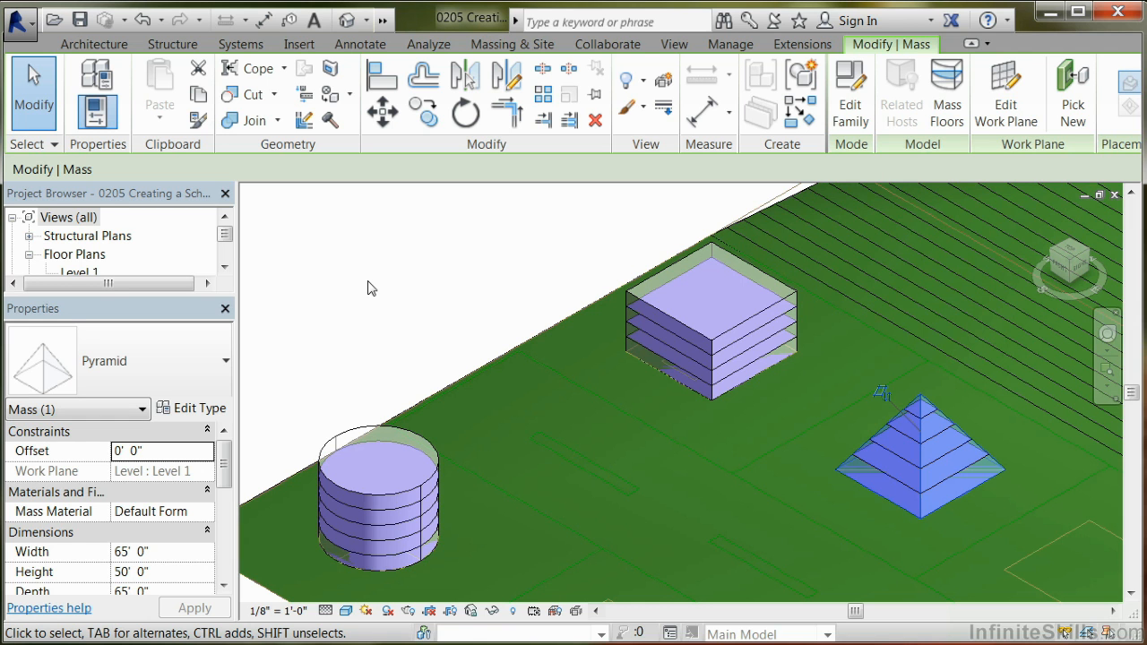
{"action": "mouse_move", "coordinate": [369, 296]}
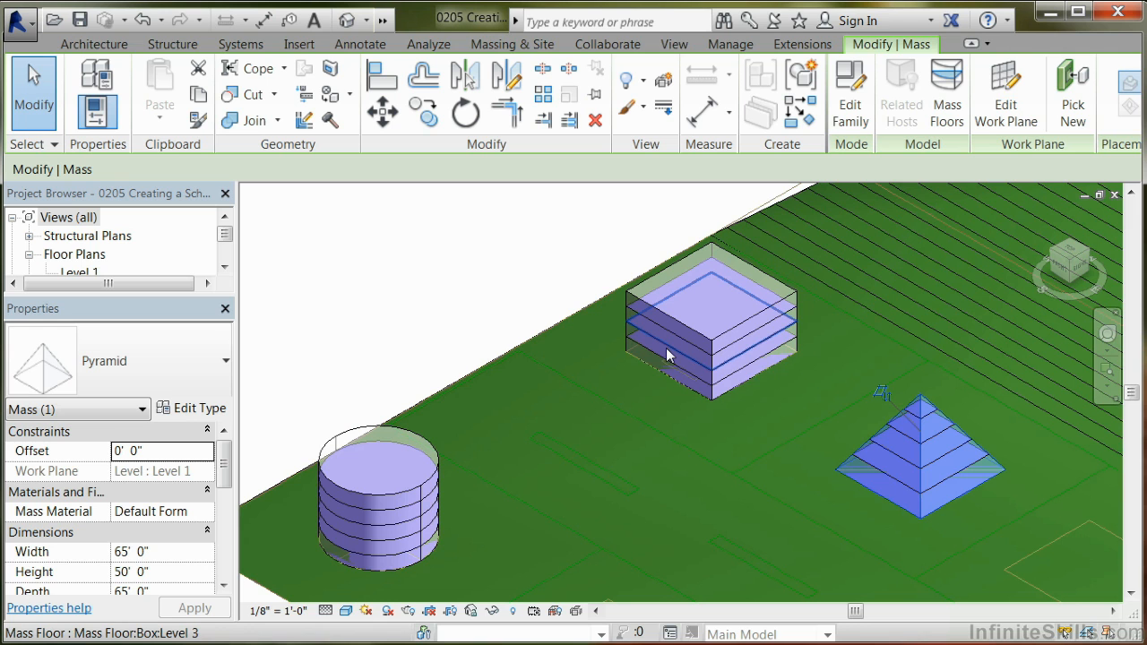
{"action": "mouse_move", "coordinate": [667, 355]}
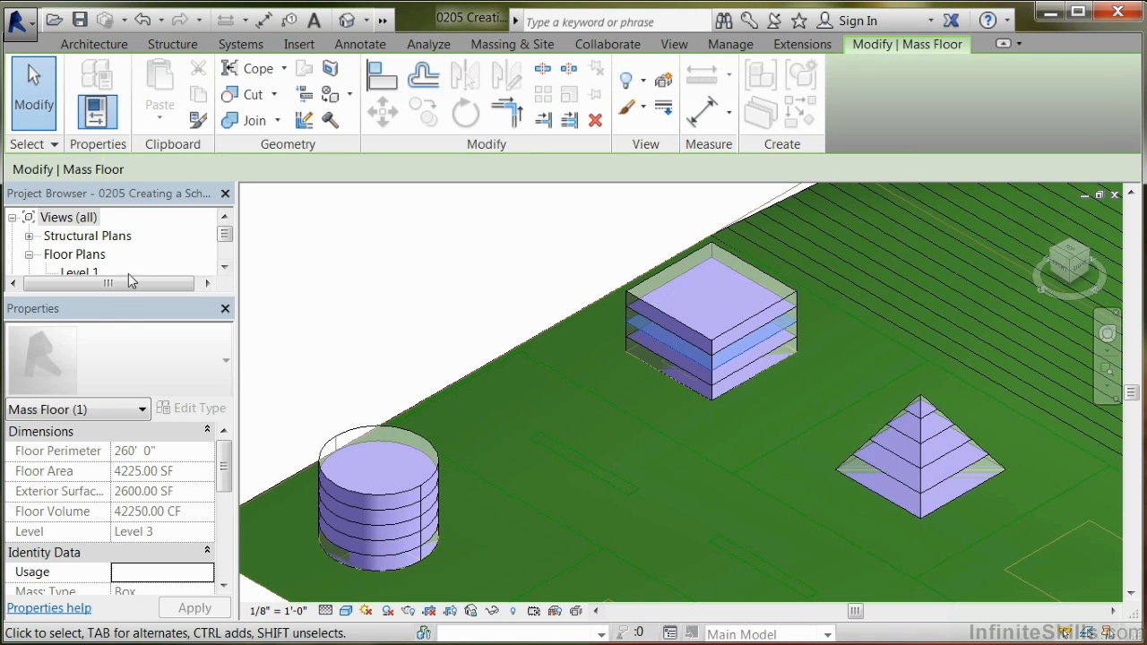
{"action": "mouse_move", "coordinate": [97, 314]}
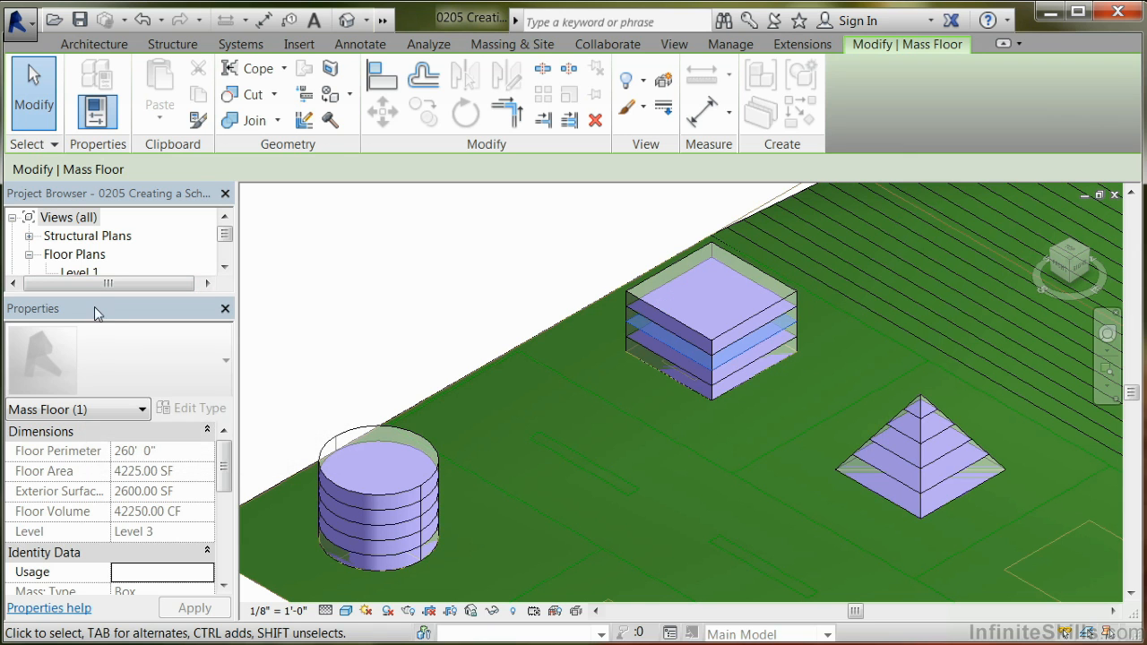
{"action": "mouse_move", "coordinate": [76, 452]}
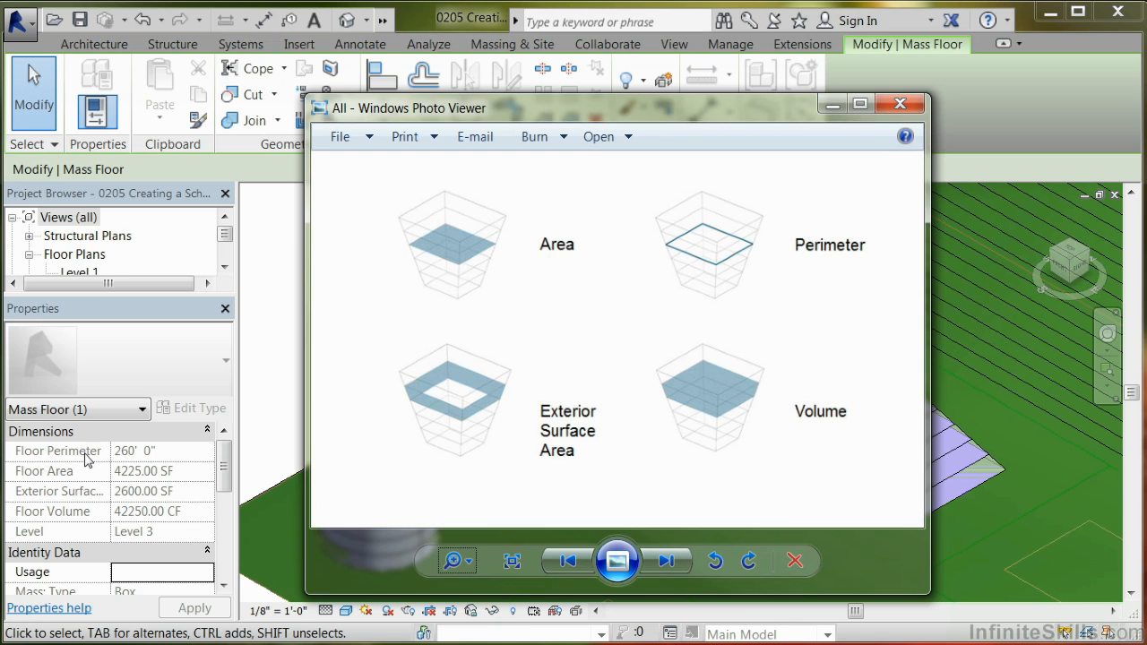
{"action": "mouse_move", "coordinate": [82, 473]}
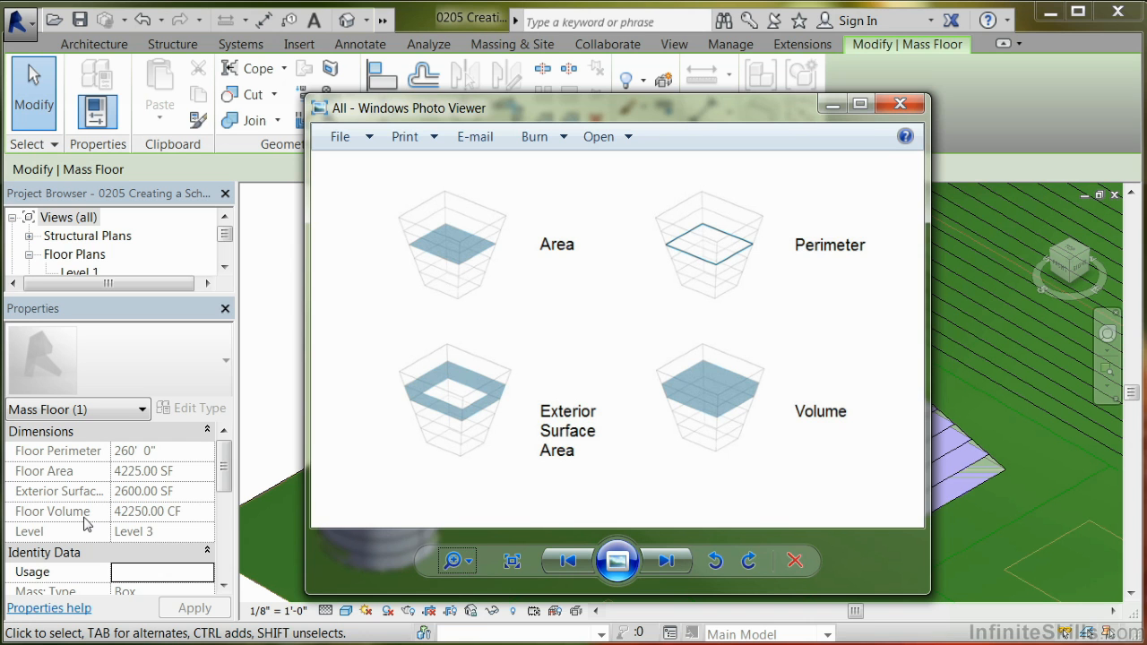
{"action": "left_click", "coordinate": [900, 103]}
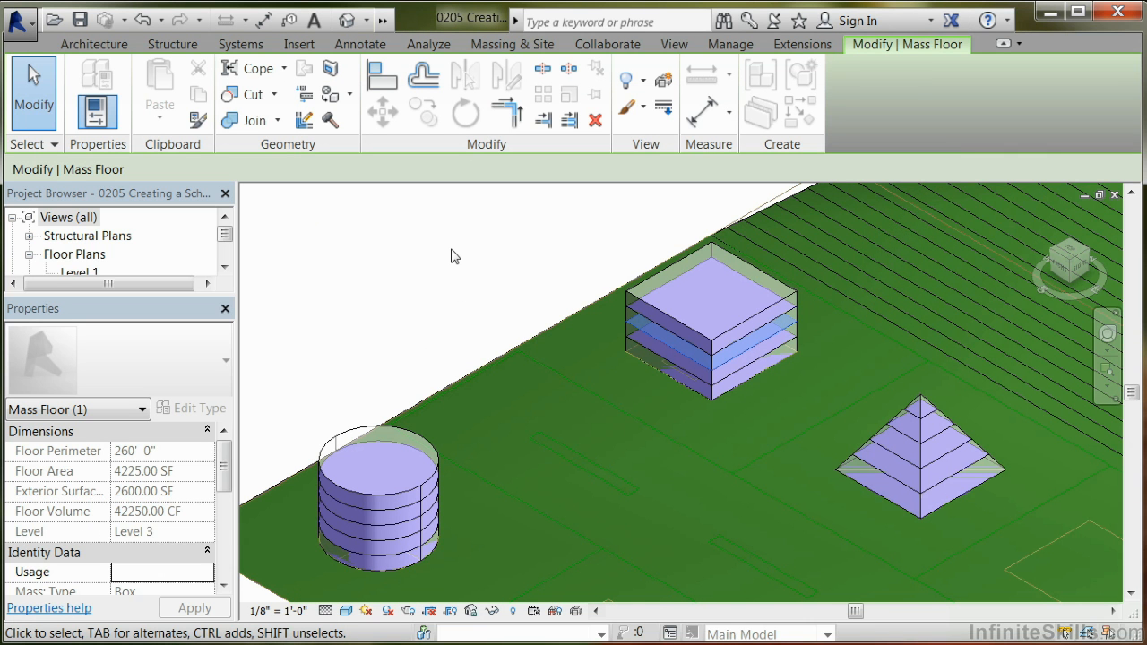